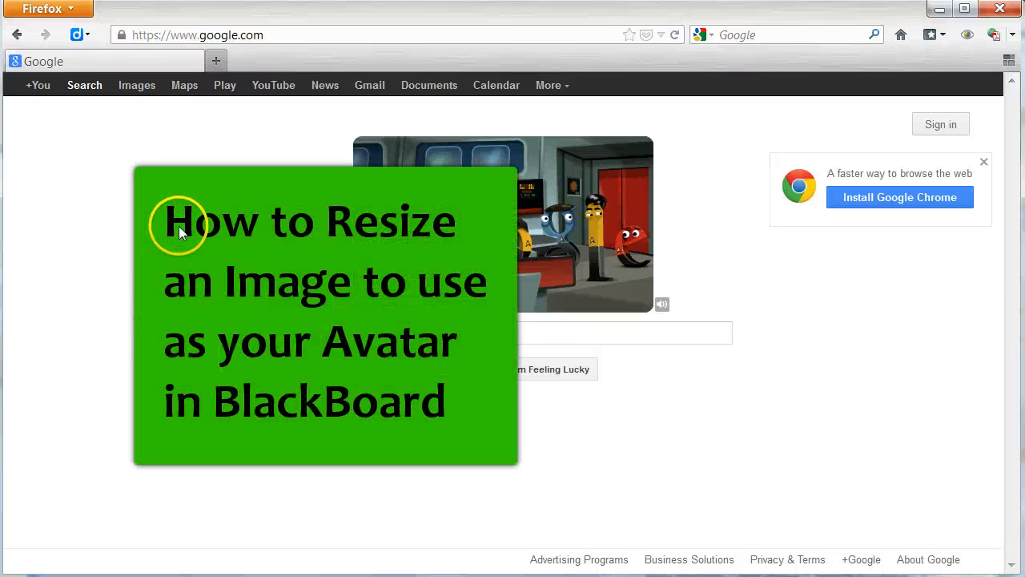
{"action": "mouse_move", "coordinate": [211, 256]}
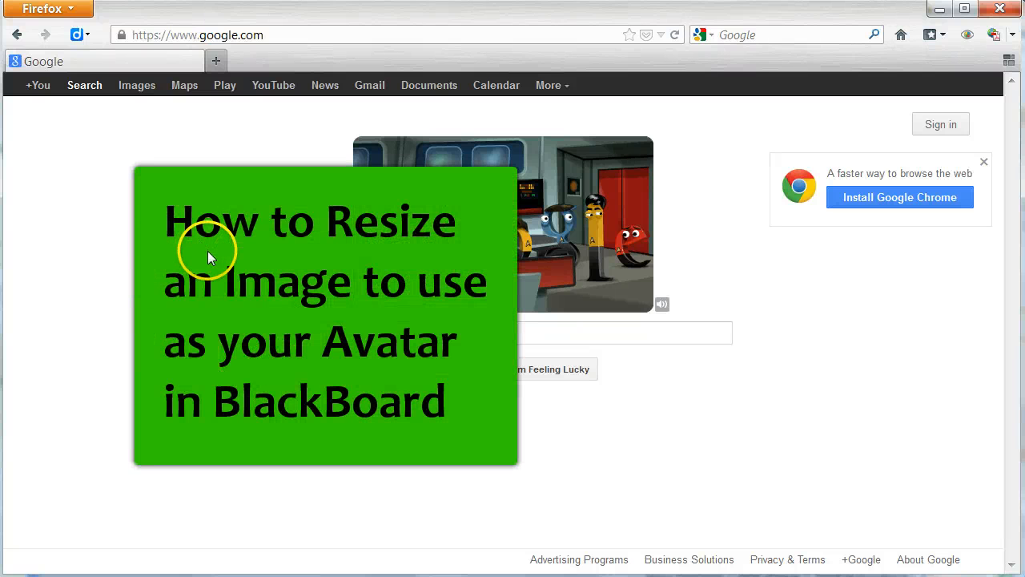
{"action": "mouse_move", "coordinate": [276, 280]}
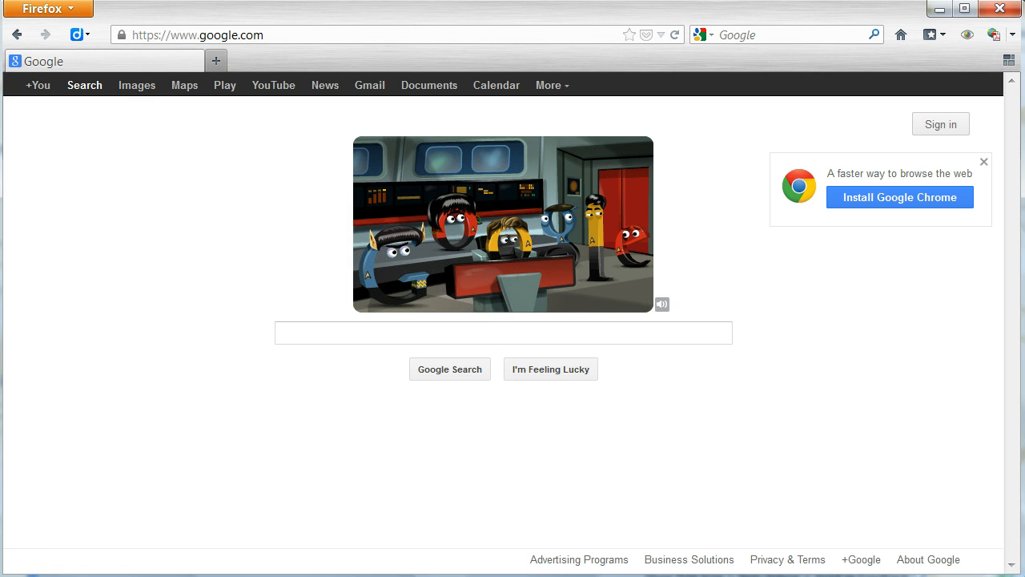
{"action": "mouse_move", "coordinate": [254, 159]}
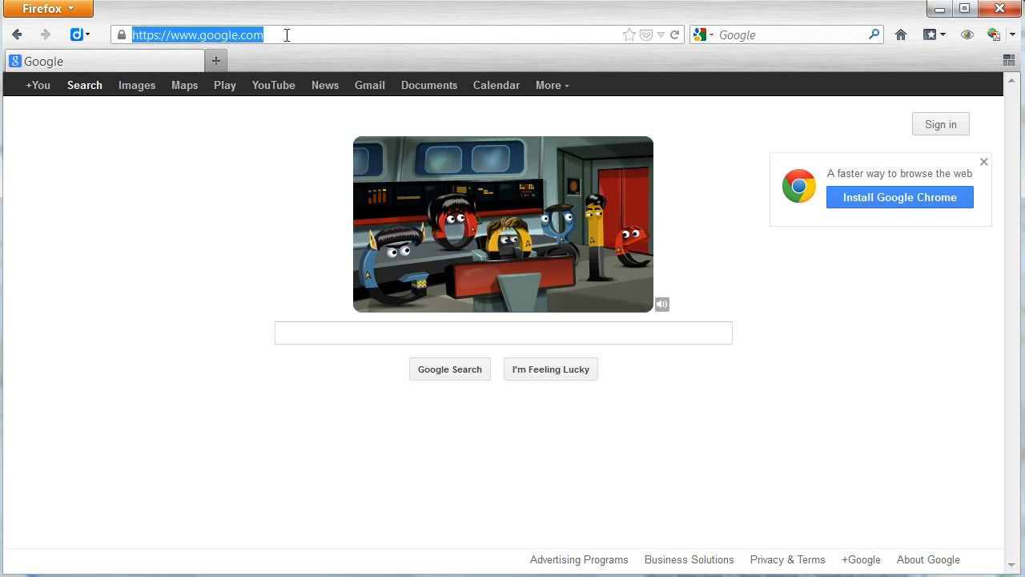
{"action": "type", "text": "www2.csusm.edu/"}
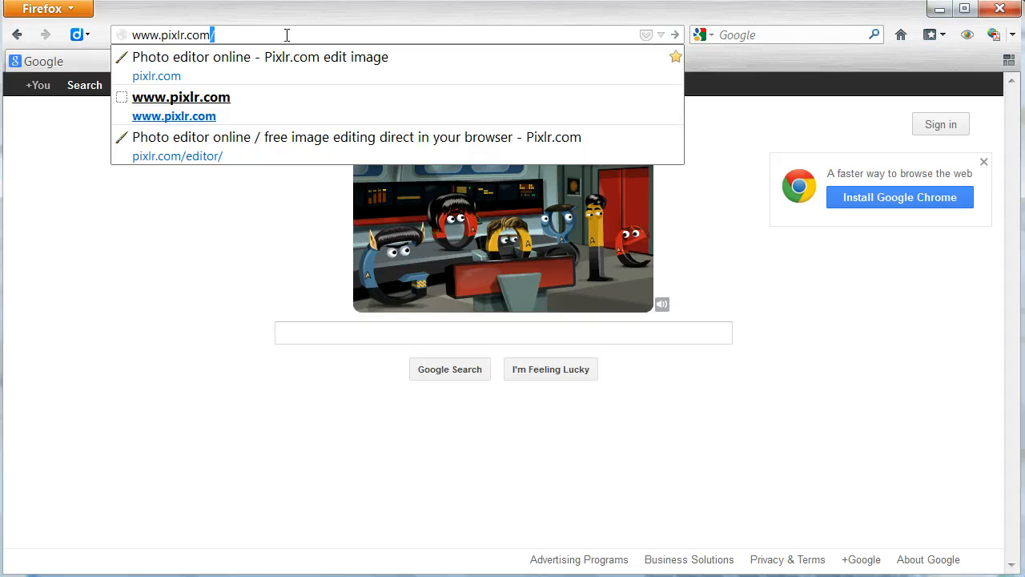
{"action": "left_click", "coordinate": [260, 57]}
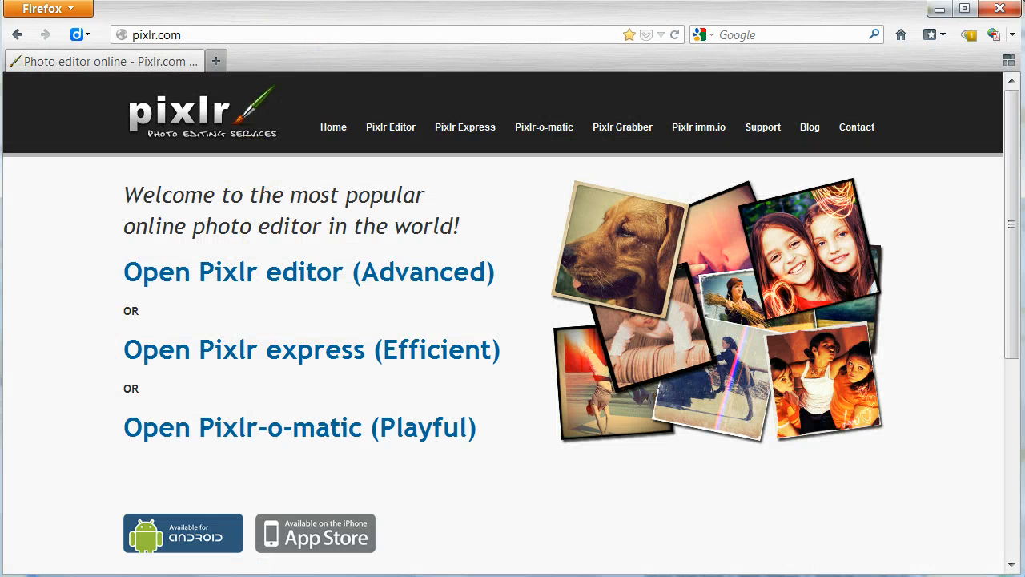
{"action": "double_click", "coordinate": [309, 272]}
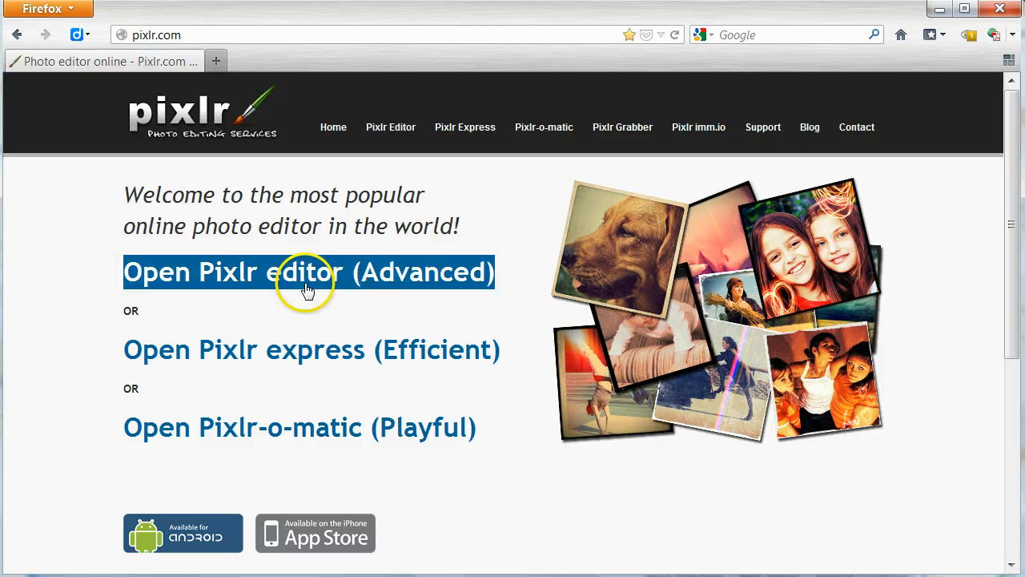
{"action": "mouse_move", "coordinate": [436, 282]}
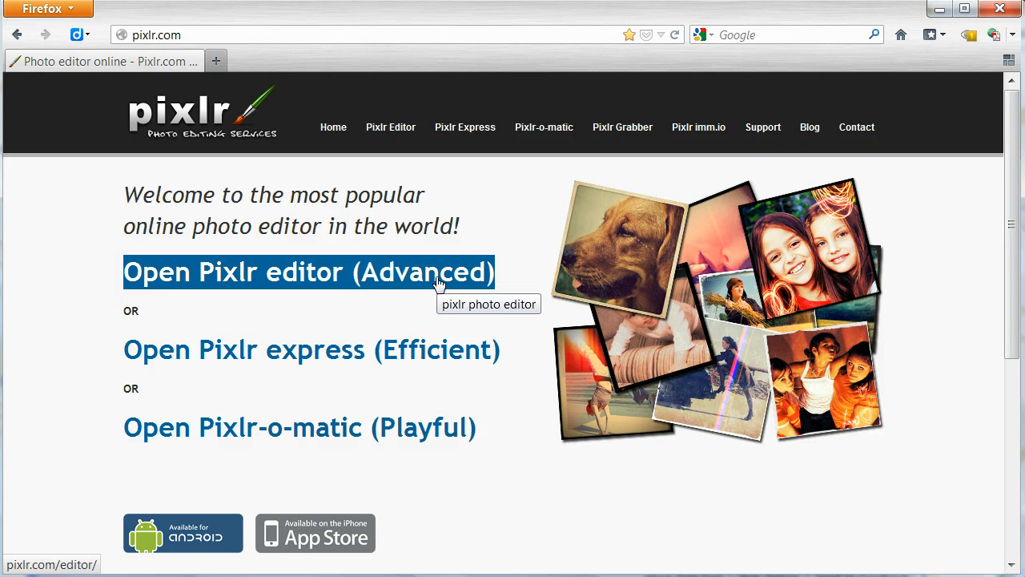
{"action": "left_click", "coordinate": [308, 272]}
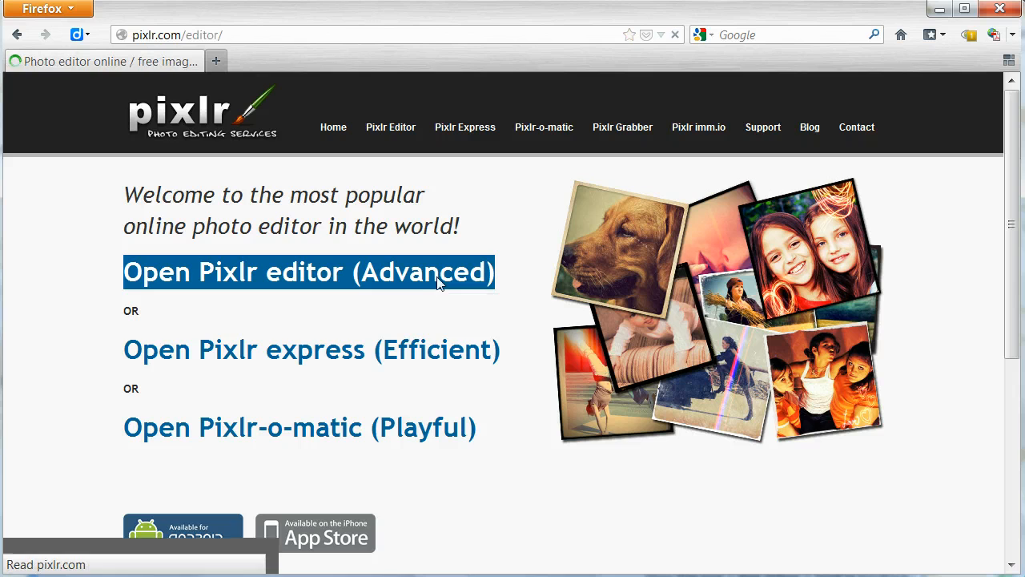
Choose 'Open image from computer' in Pixlr's startup dialog
{"action": "left_click", "coordinate": [309, 272]}
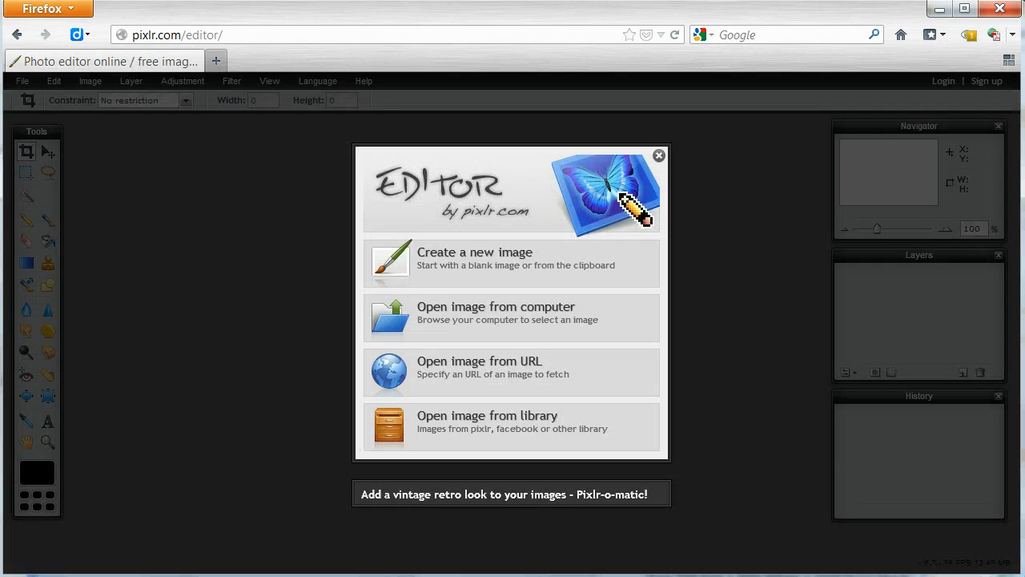
{"action": "mouse_move", "coordinate": [264, 303]}
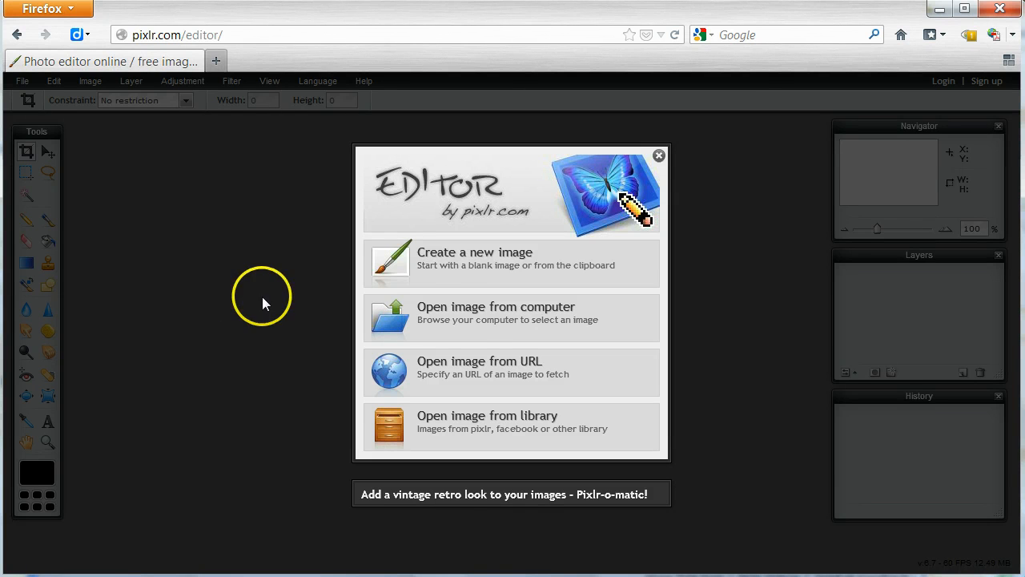
{"action": "mouse_move", "coordinate": [469, 318]}
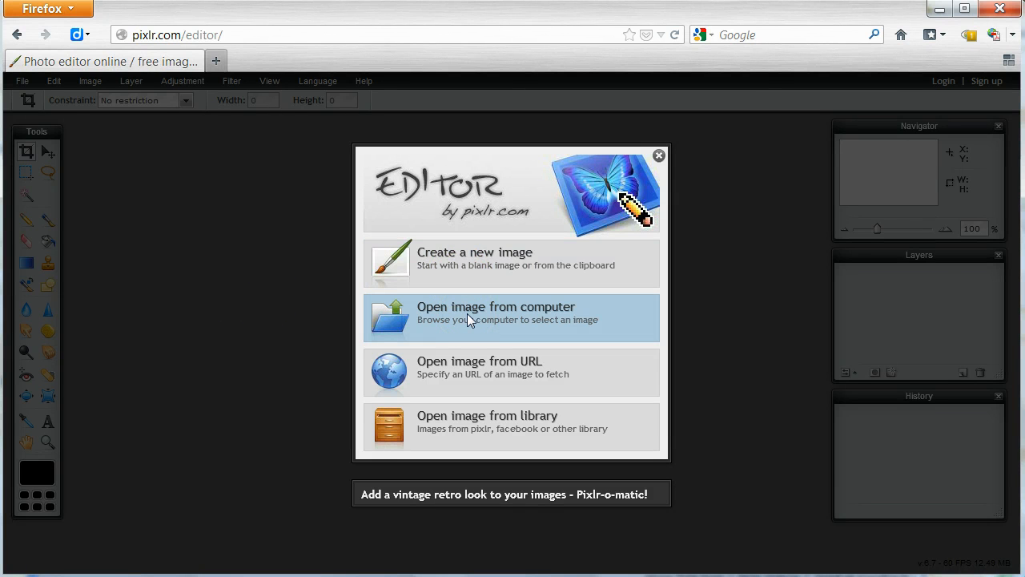
{"action": "left_click", "coordinate": [495, 312]}
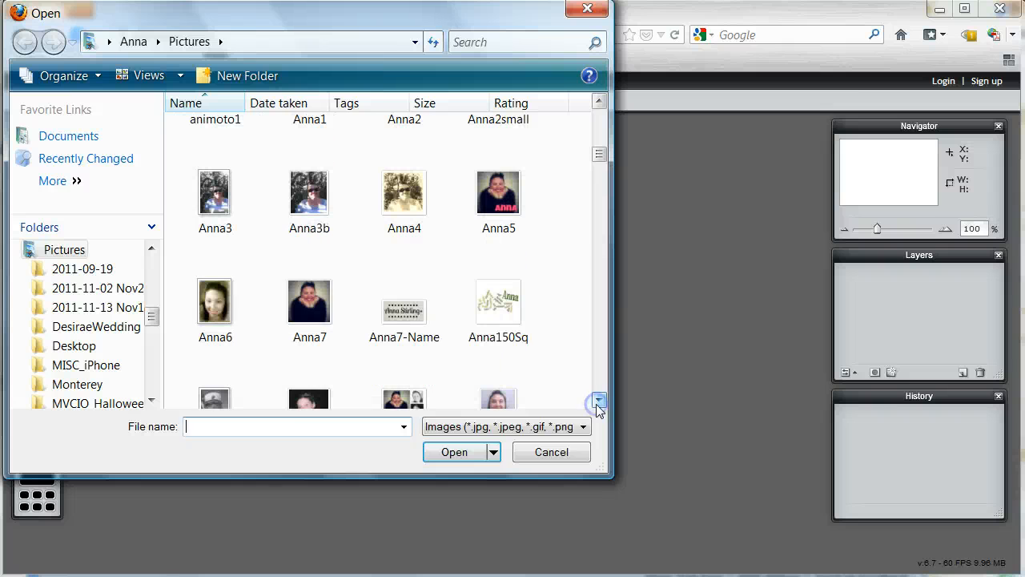
Select the Anna7 photo in the Pictures folder and open it
{"action": "left_click", "coordinate": [309, 300]}
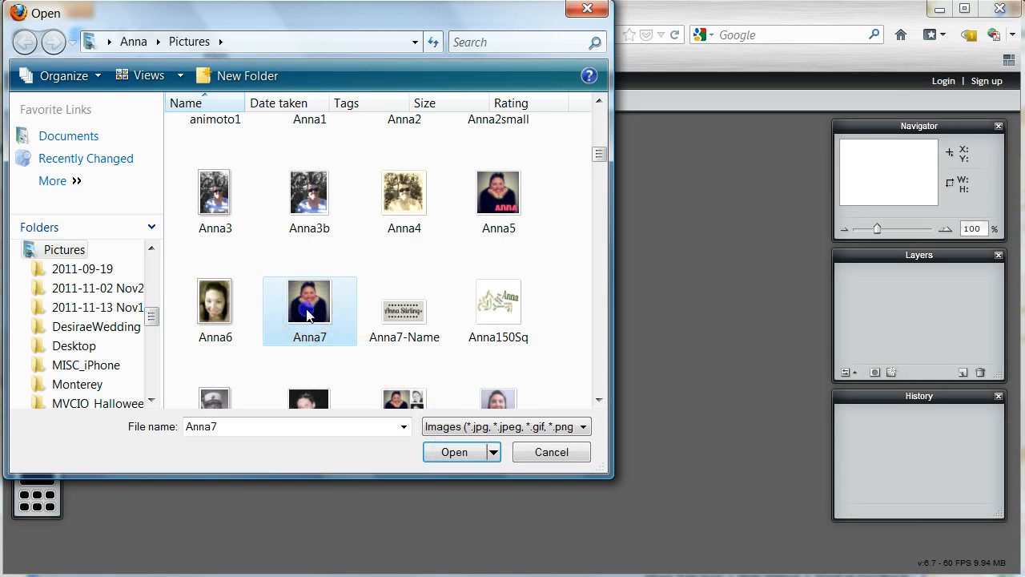
{"action": "left_click", "coordinate": [453, 452]}
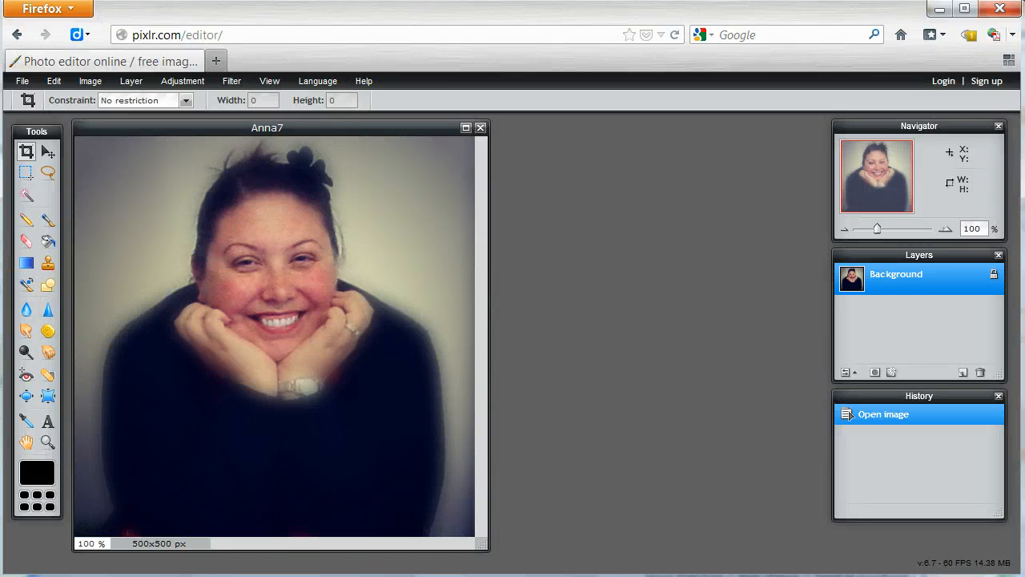
{"action": "mouse_move", "coordinate": [163, 254]}
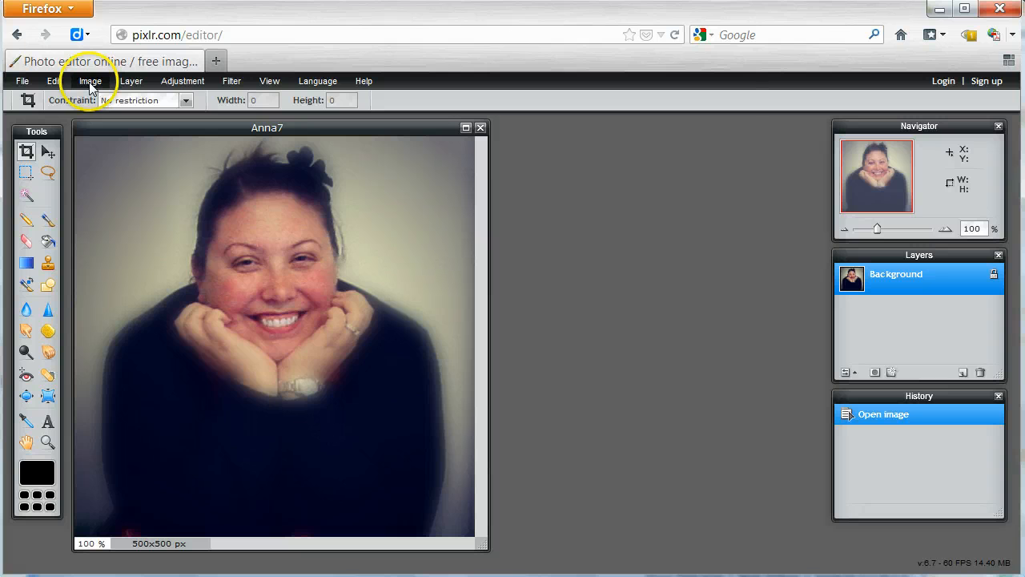
Choose Image > Image size from the menu bar
{"action": "left_click", "coordinate": [89, 80]}
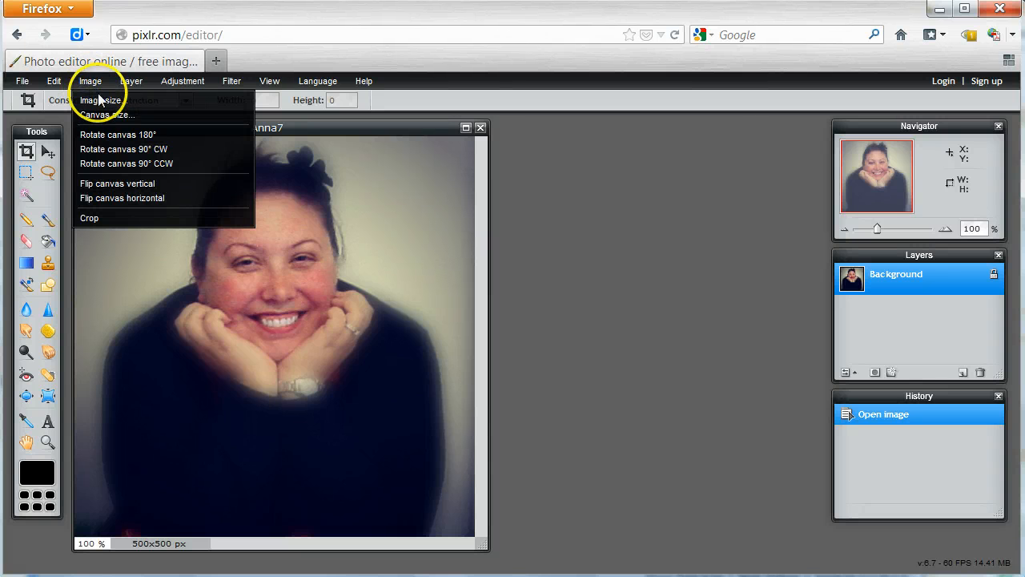
{"action": "mouse_move", "coordinate": [102, 100]}
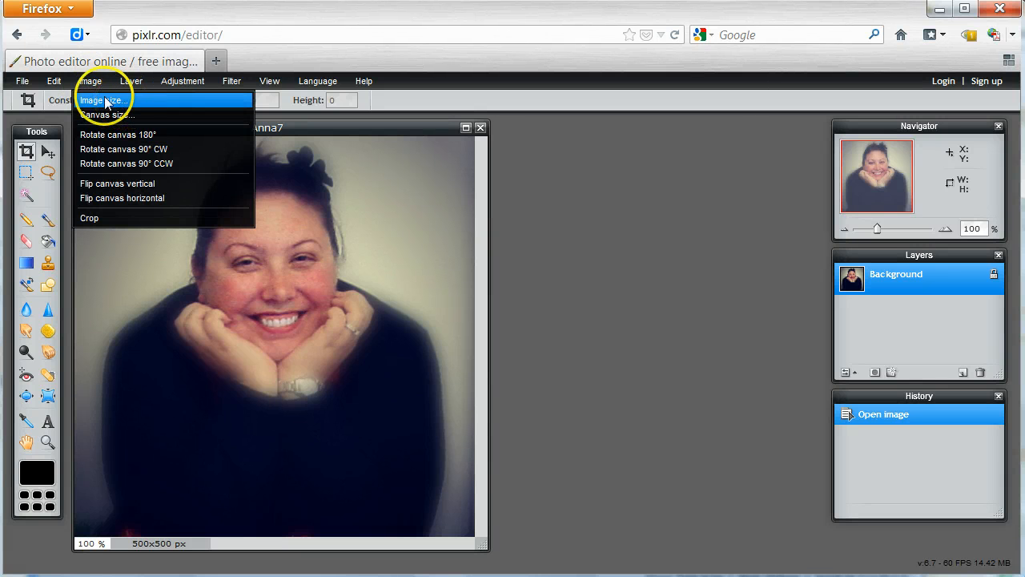
{"action": "mouse_move", "coordinate": [154, 105]}
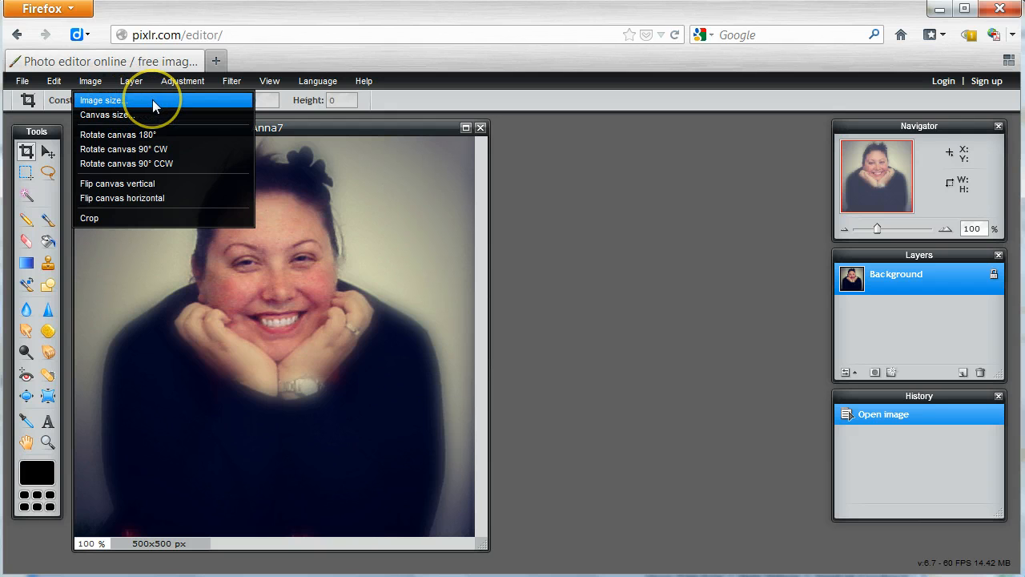
{"action": "left_click", "coordinate": [101, 100]}
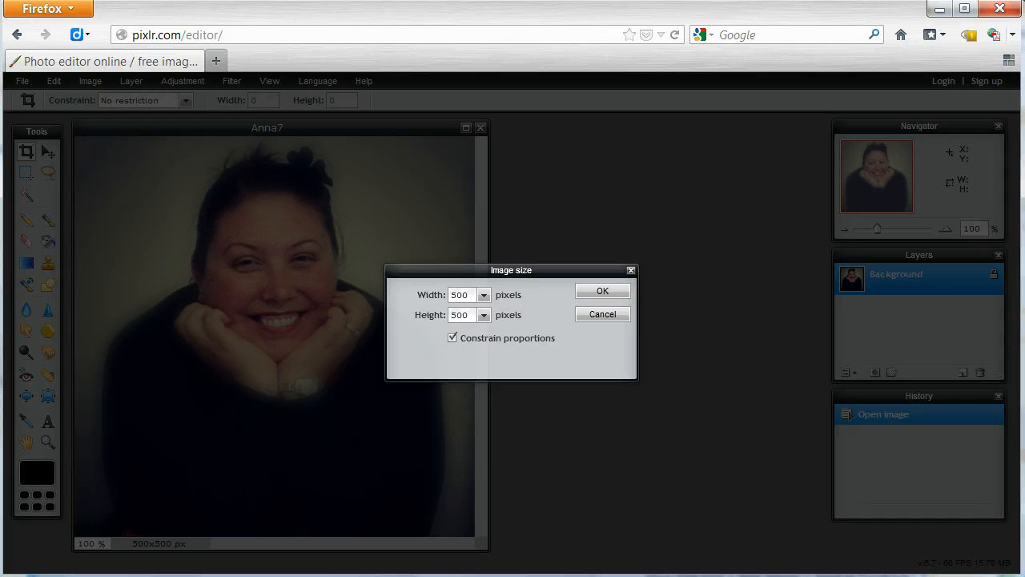
{"action": "mouse_move", "coordinate": [519, 337]}
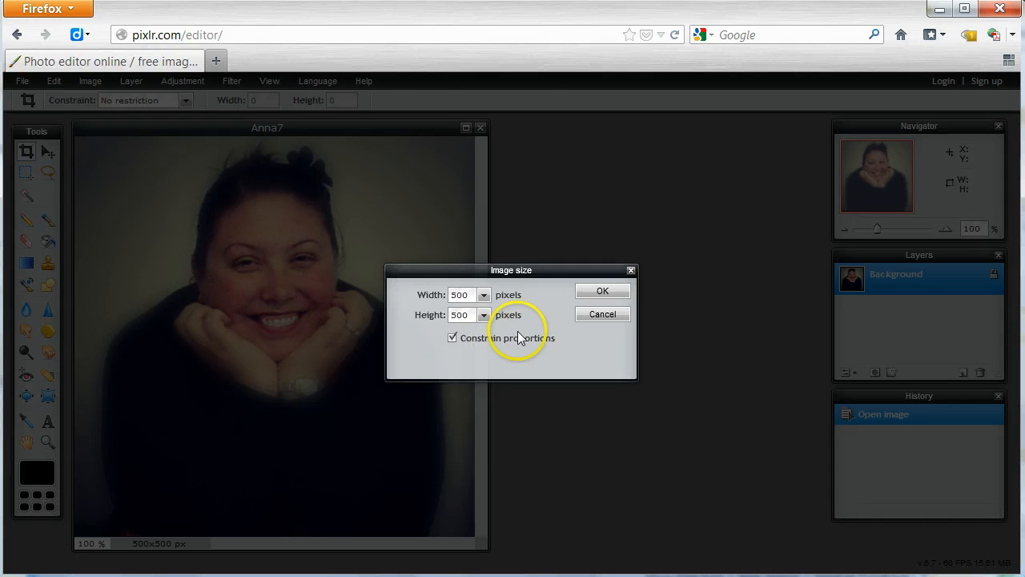
{"action": "mouse_move", "coordinate": [515, 388]}
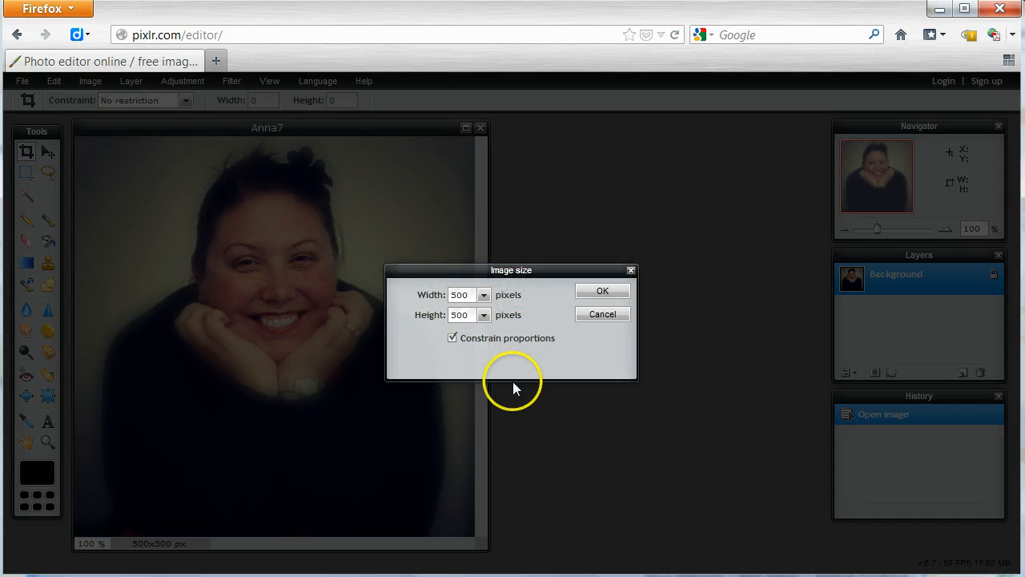
{"action": "mouse_move", "coordinate": [637, 370]}
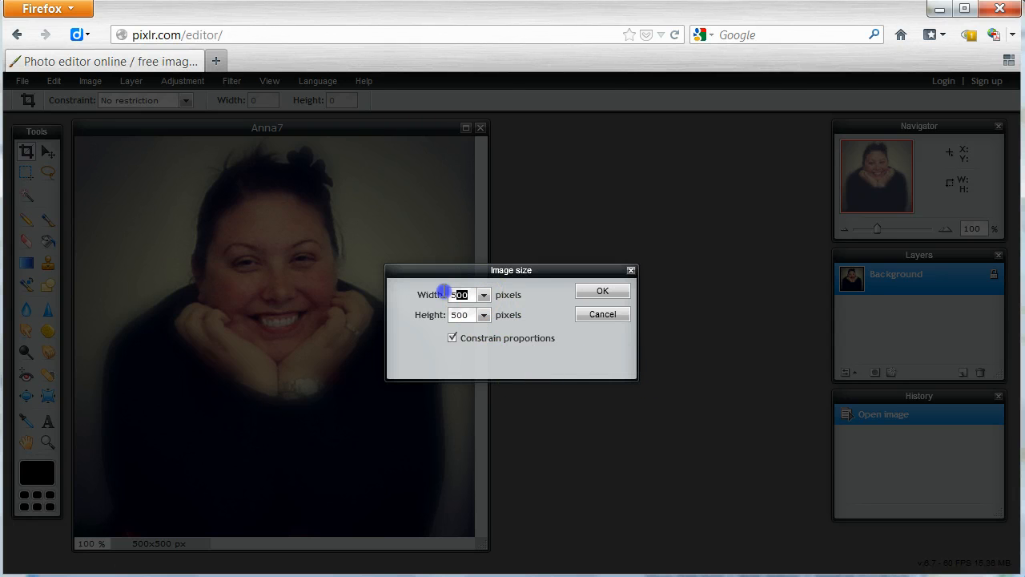
Enter width 150 with proportions constrained, then cancel, leaving Anna7 at 500×500
{"action": "type", "text": "150"}
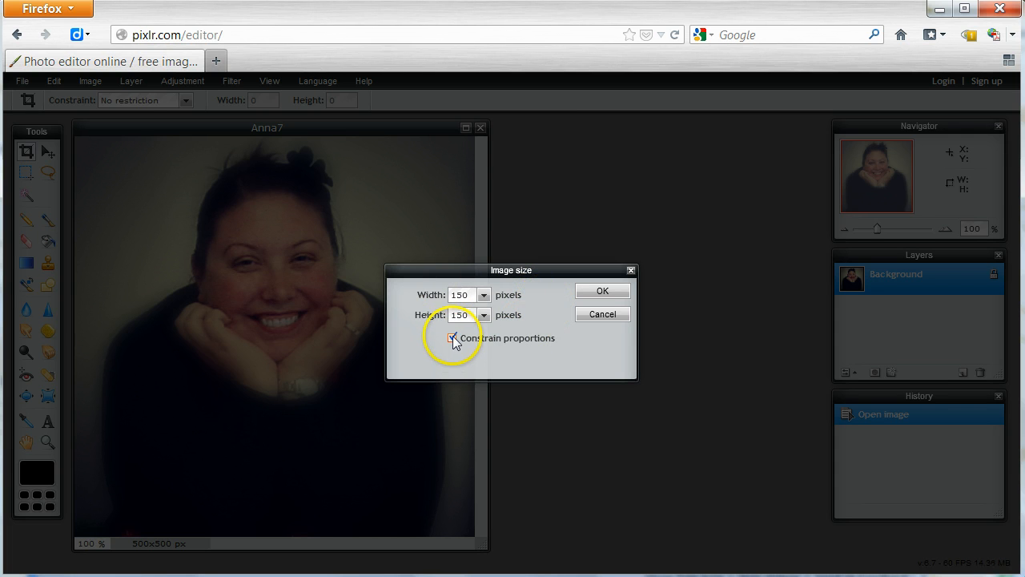
{"action": "left_click", "coordinate": [451, 337]}
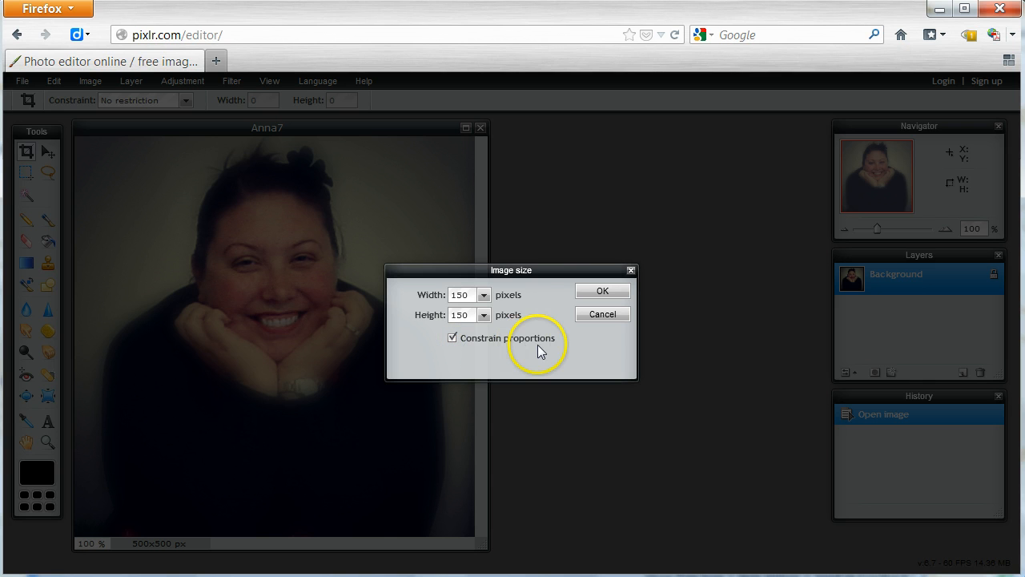
{"action": "mouse_move", "coordinate": [540, 351]}
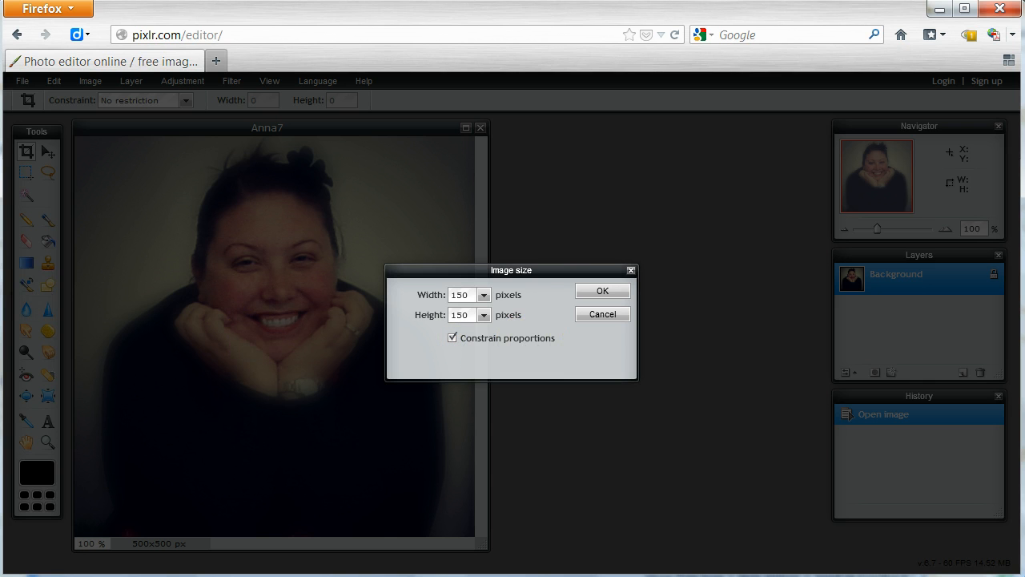
{"action": "mouse_move", "coordinate": [536, 362]}
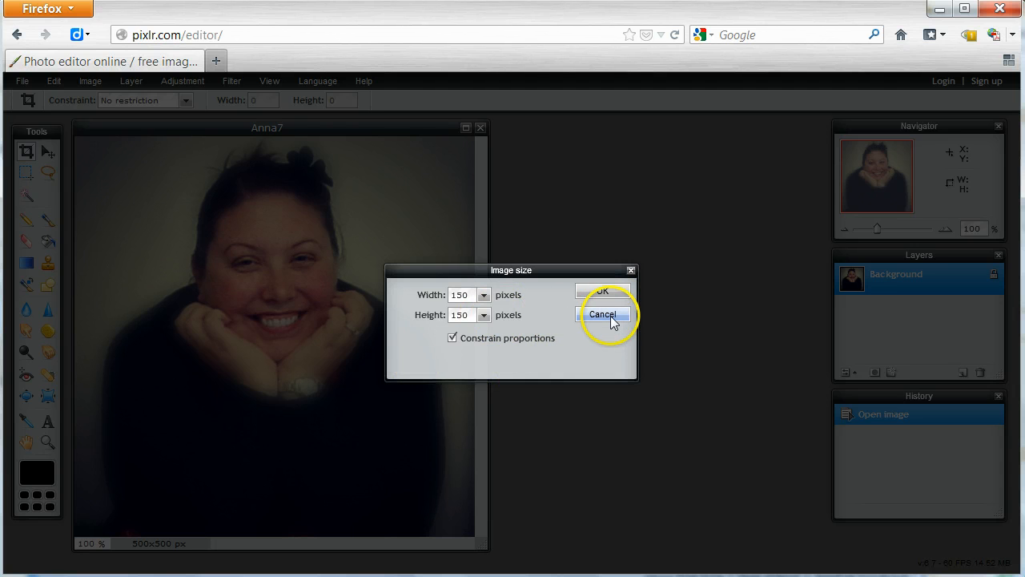
{"action": "mouse_move", "coordinate": [514, 321]}
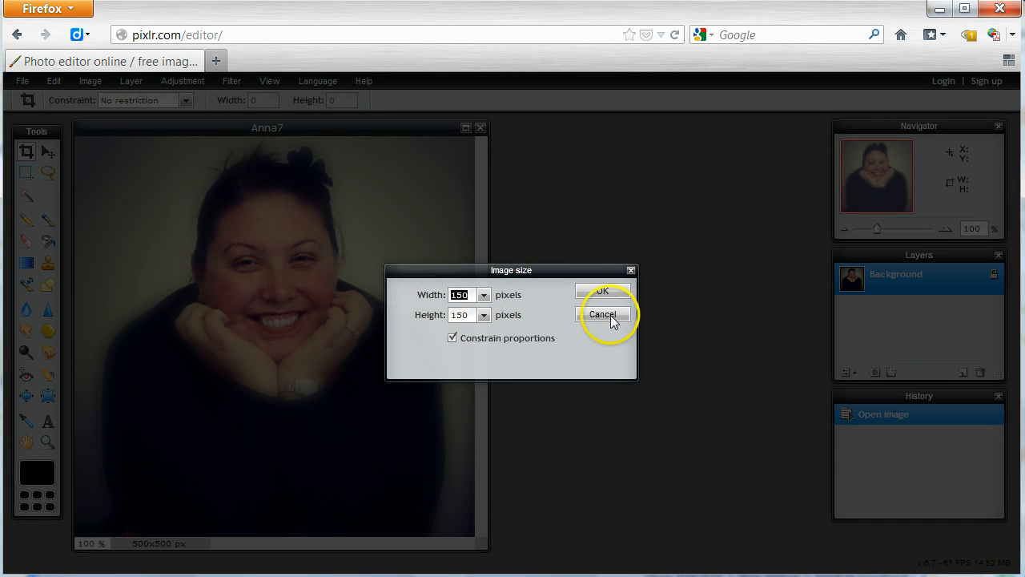
{"action": "left_click", "coordinate": [602, 314]}
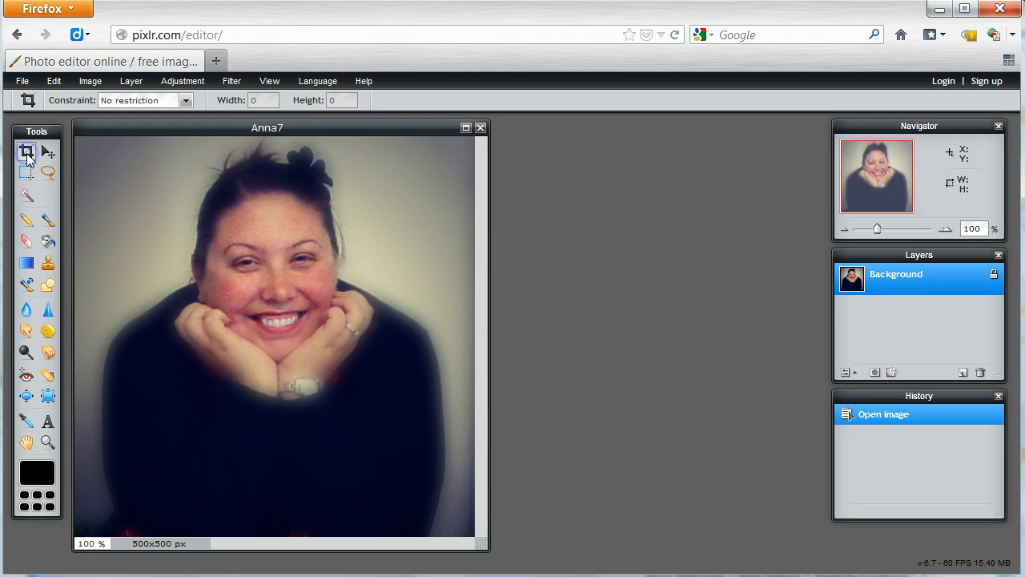
{"action": "mouse_move", "coordinate": [88, 149]}
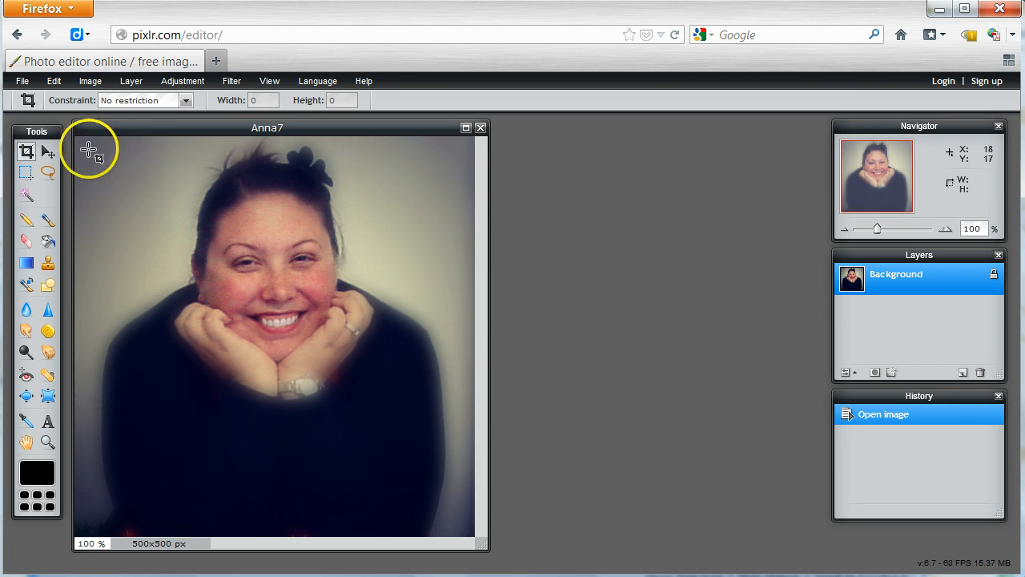
Crop Anna7 to a 460×385 px frame around the face and hands
{"action": "left_click_drag", "start_coordinate": [89, 142], "coordinate": [366, 409]}
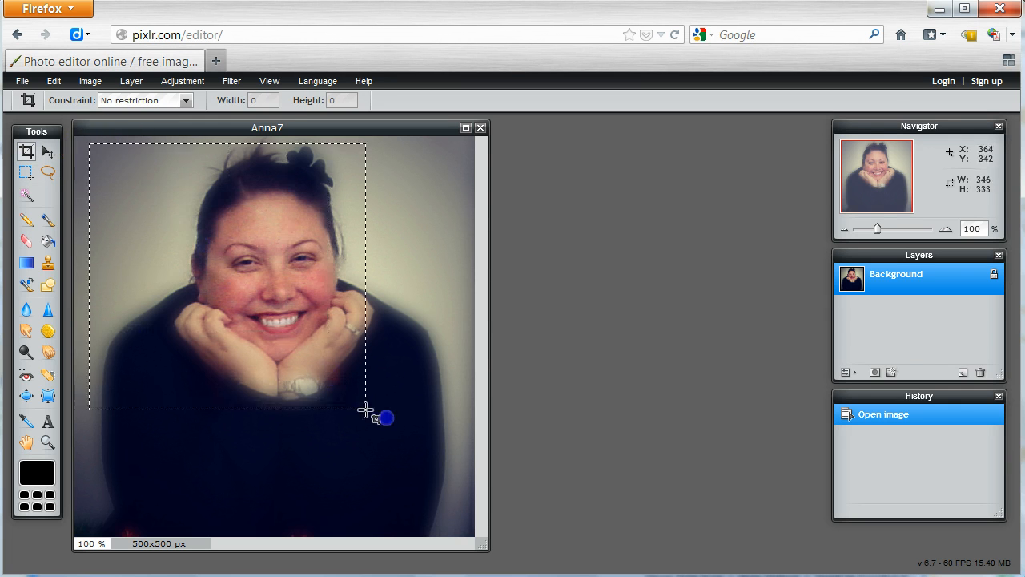
{"action": "left_click_drag", "start_coordinate": [365, 408], "coordinate": [462, 454]}
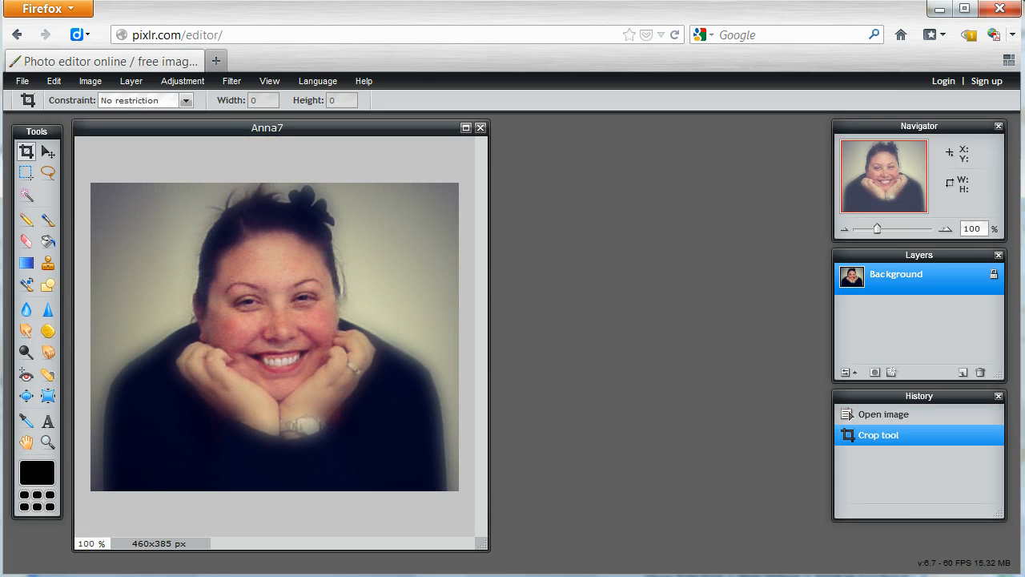
{"action": "mouse_move", "coordinate": [379, 319]}
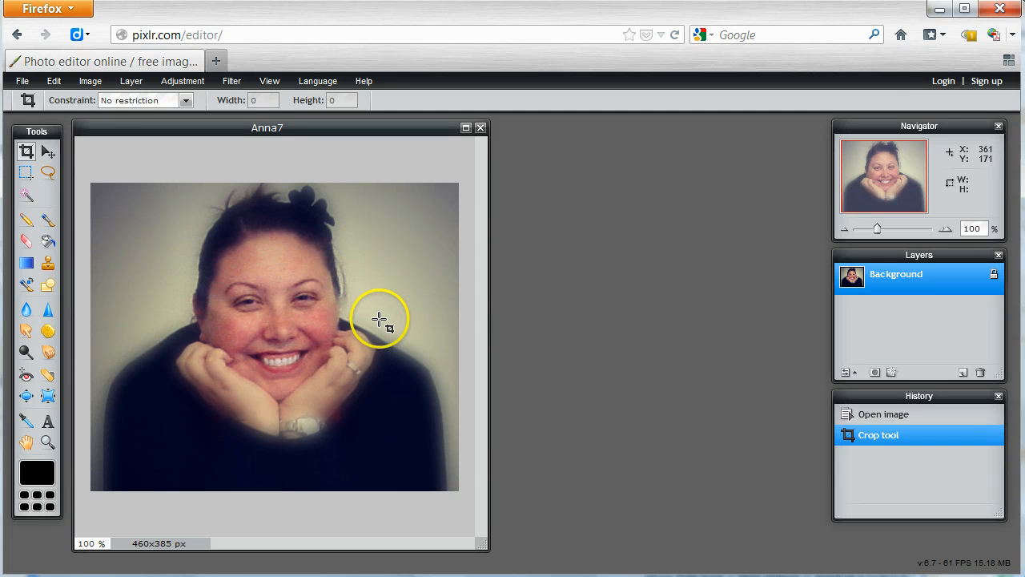
Resize the cropped image to 150×126 px with constrained proportions
{"action": "left_click", "coordinate": [90, 80]}
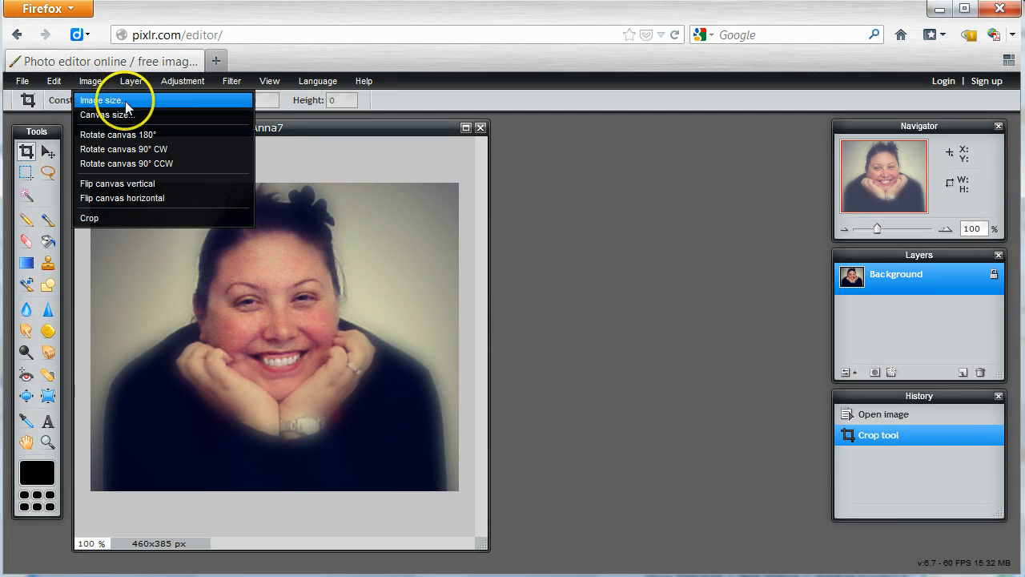
{"action": "left_click", "coordinate": [100, 100]}
{"action": "type", "text": "150"}
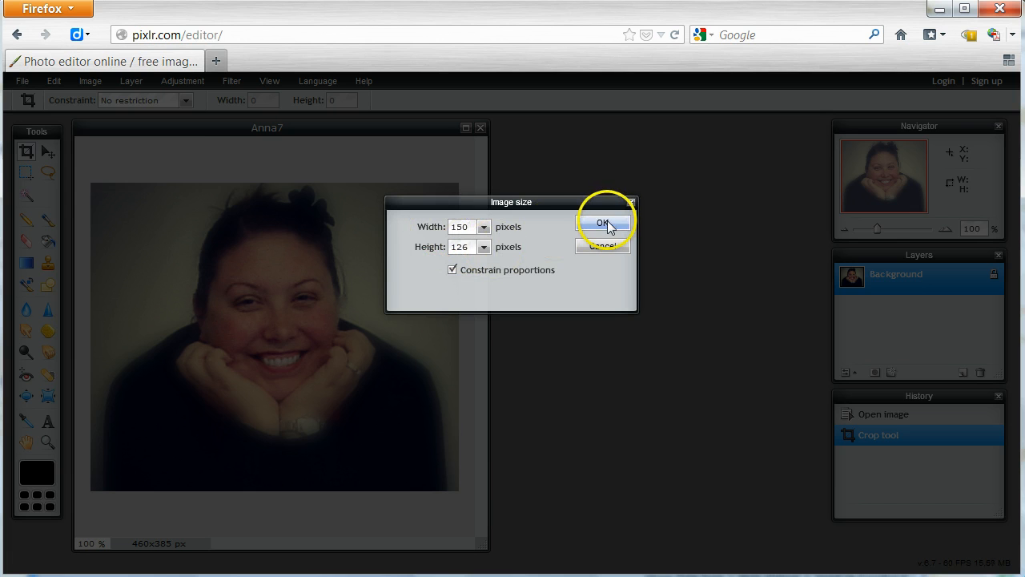
{"action": "left_click", "coordinate": [603, 223]}
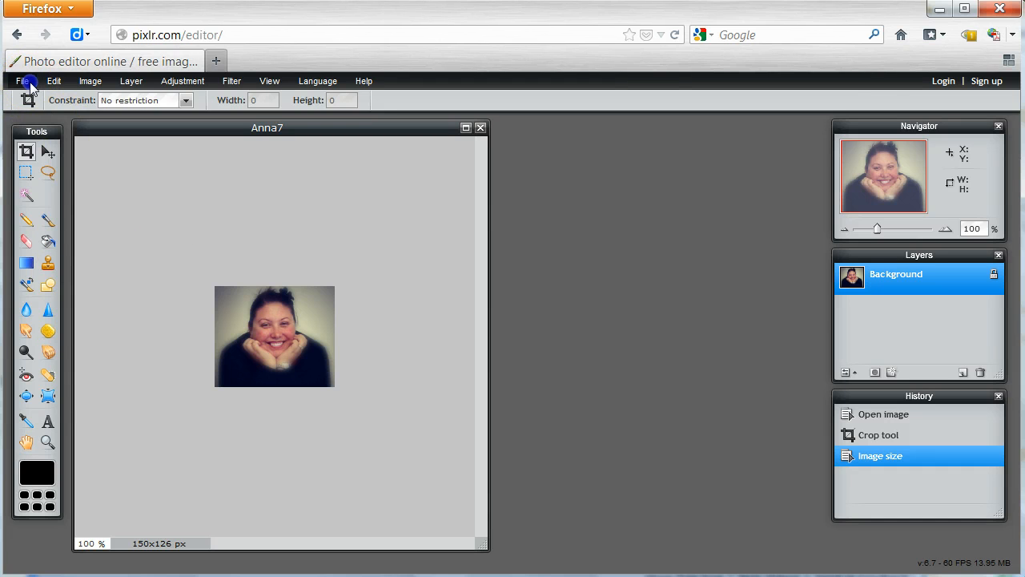
Save the image as JPEG named Anna7-150pixels
{"action": "left_click", "coordinate": [21, 80]}
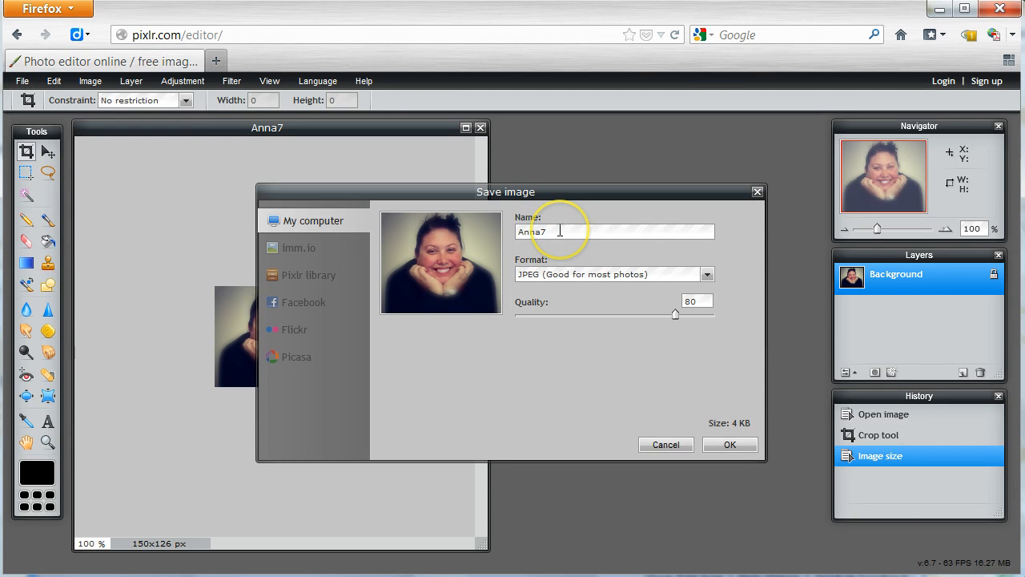
{"action": "type", "text": "-"}
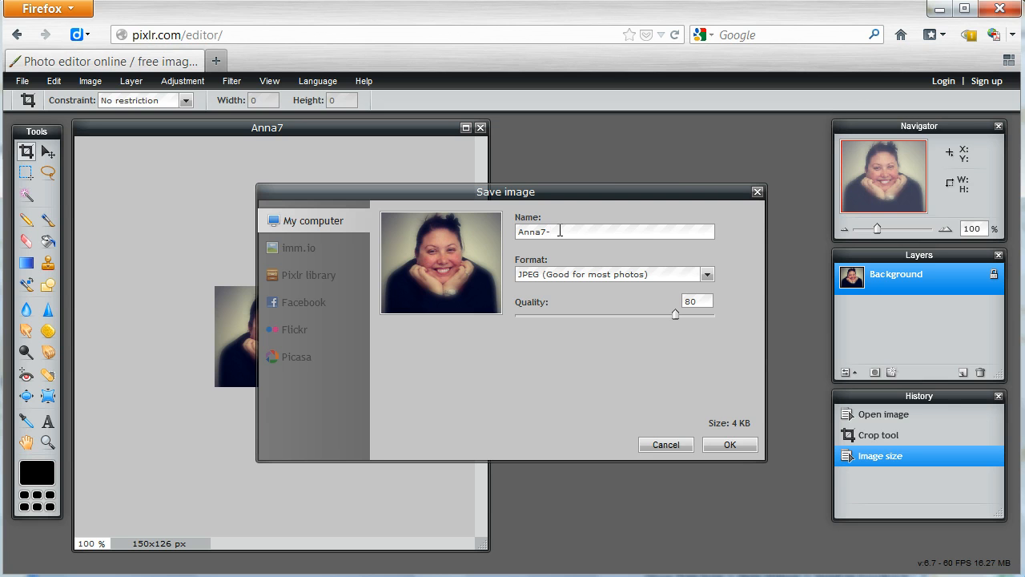
{"action": "type", "text": "150pix"}
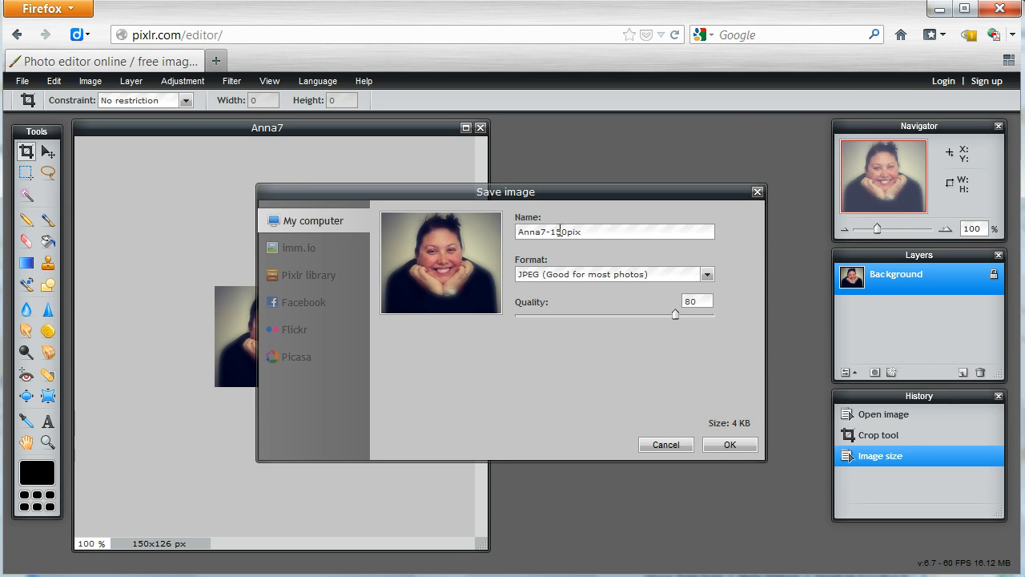
{"action": "type", "text": "els"}
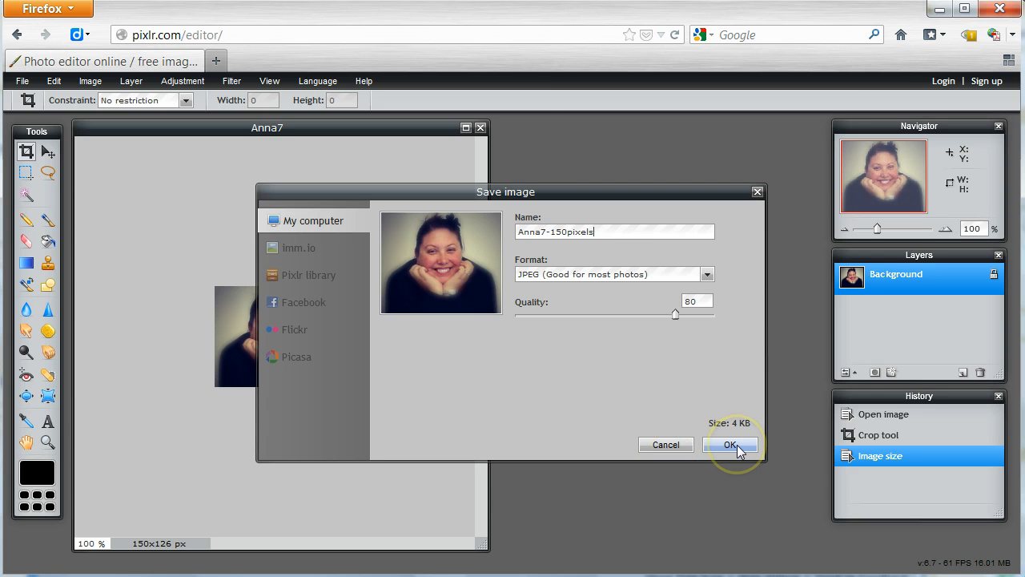
{"action": "left_click", "coordinate": [729, 444]}
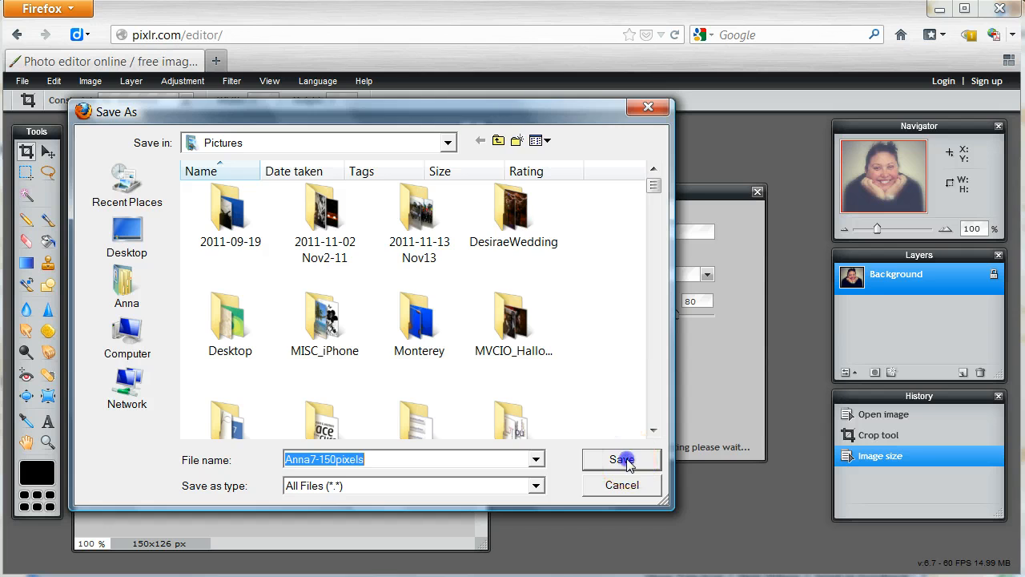
Save Anna7-150pixels into the Pictures folder
{"action": "left_click", "coordinate": [622, 459]}
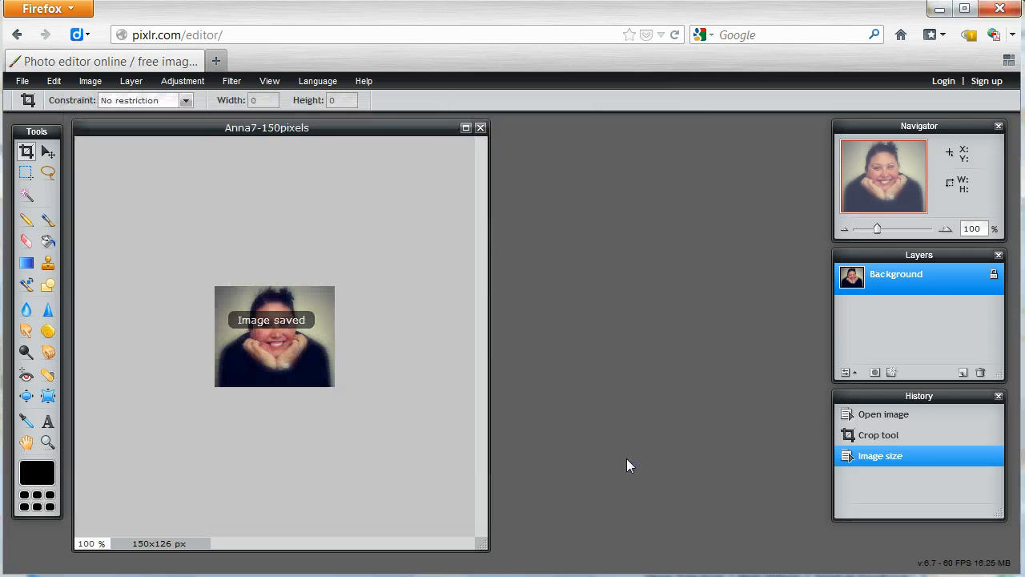